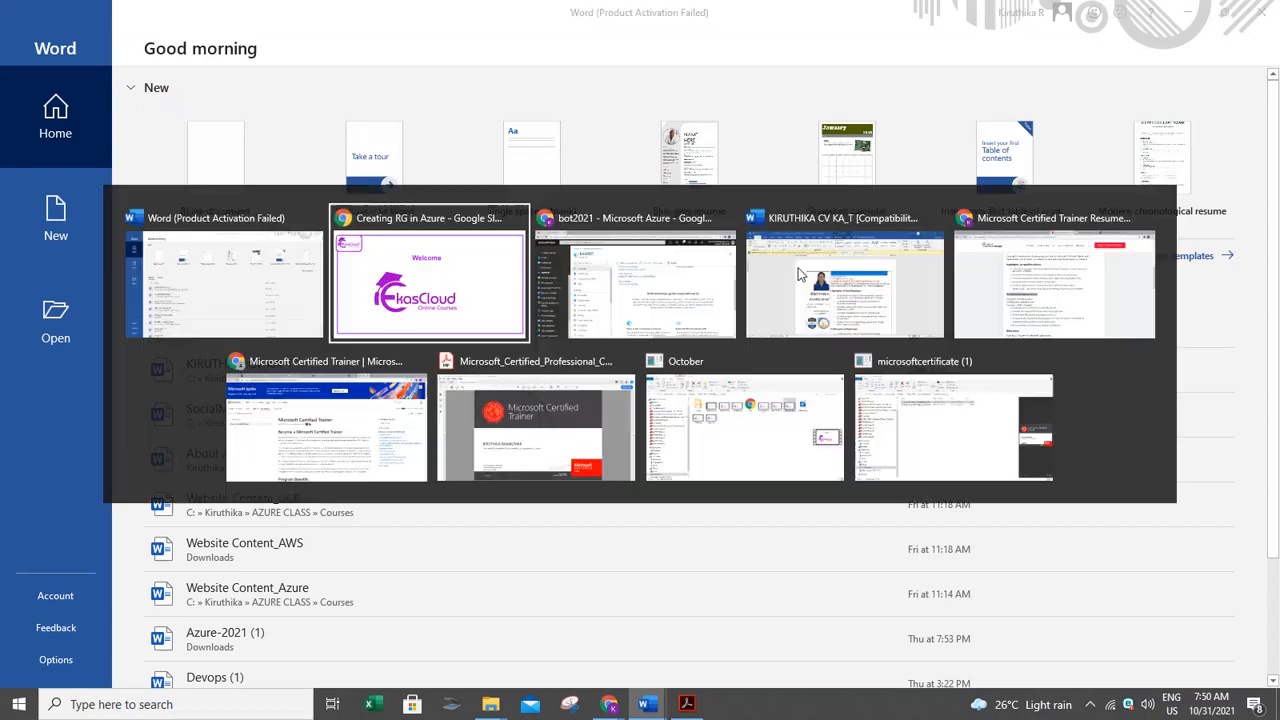
Bring up the bot2021 Azure Bot overview and reveal its Bot Framework Composer and SDK options.
left_click(636, 284)
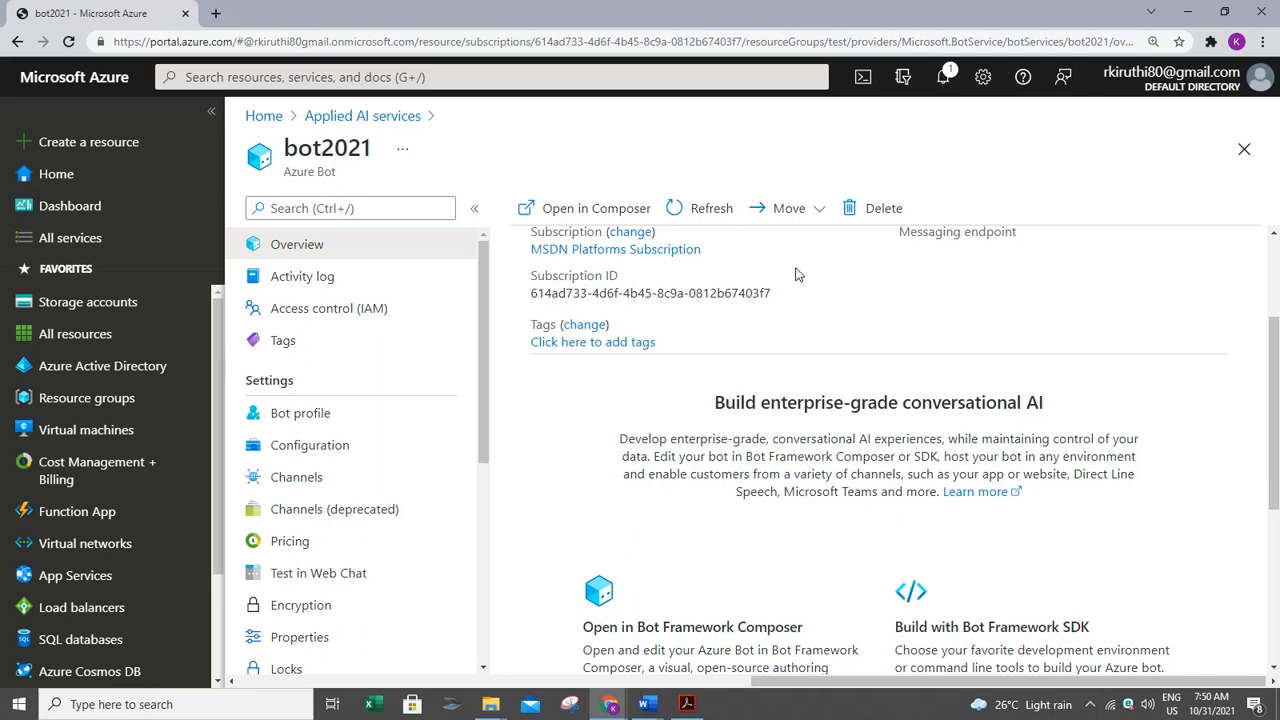
mouse_move(520, 178)
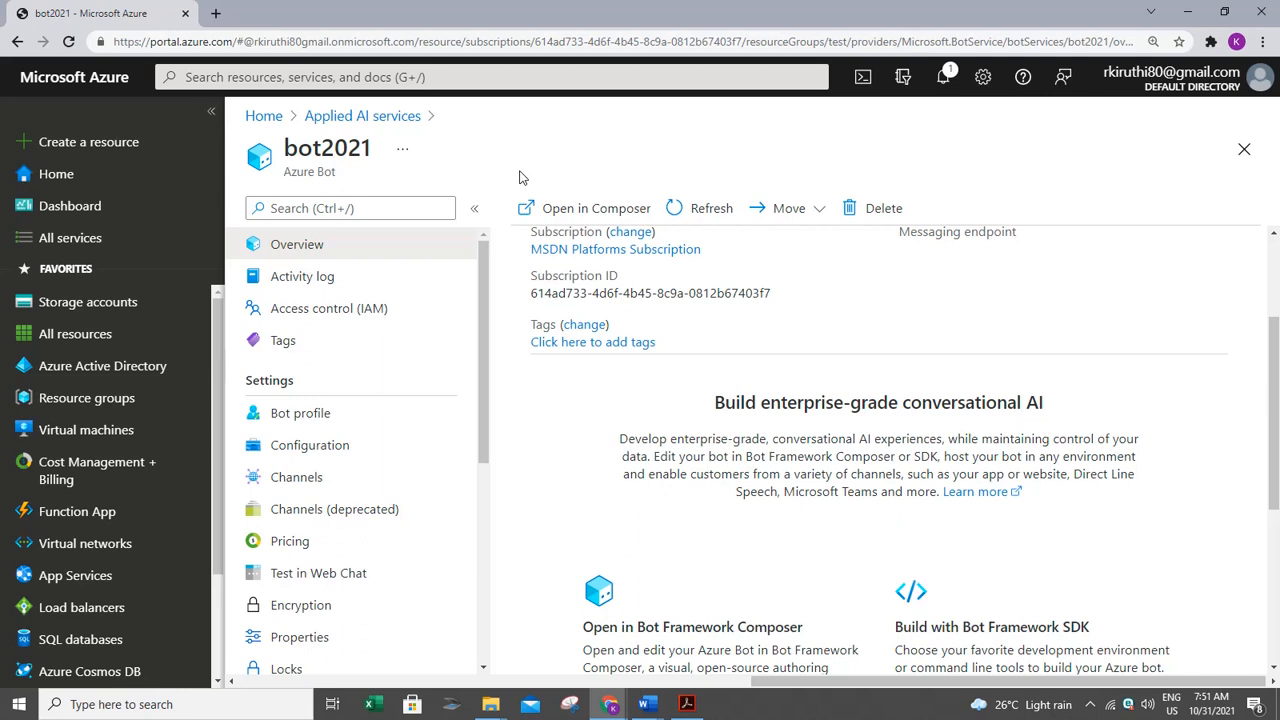
mouse_move(766, 348)
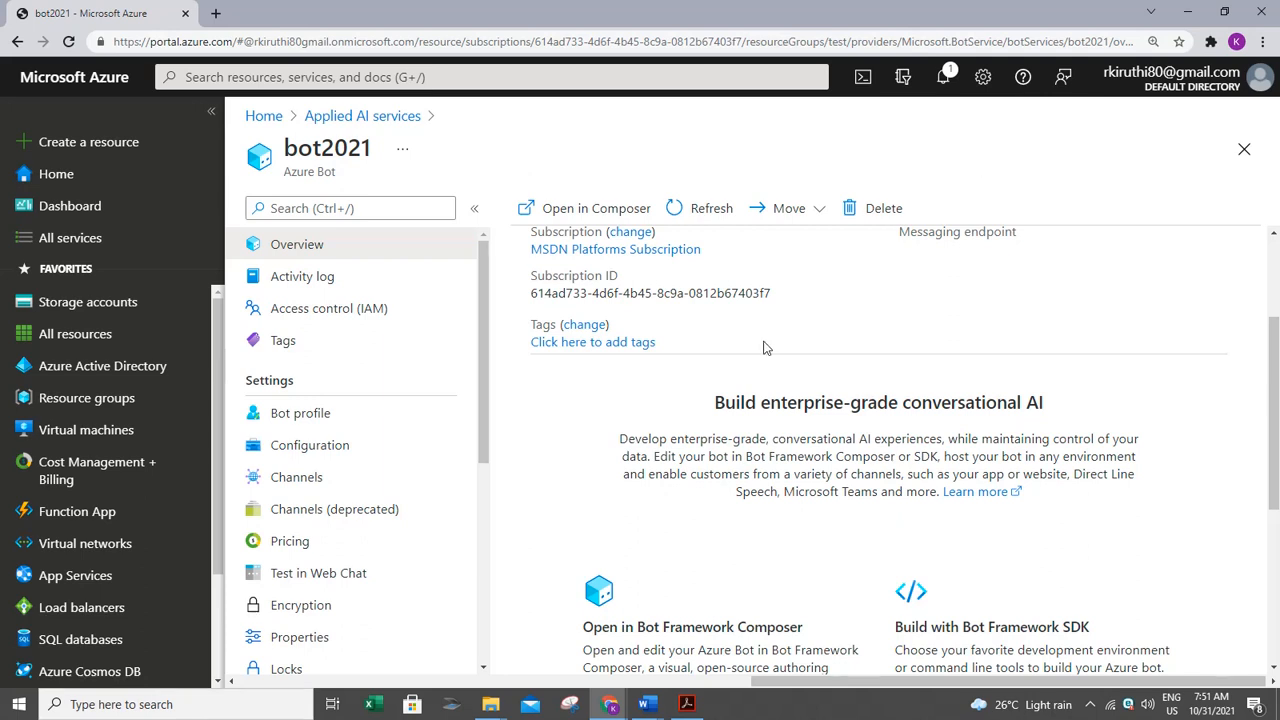
mouse_move(676, 504)
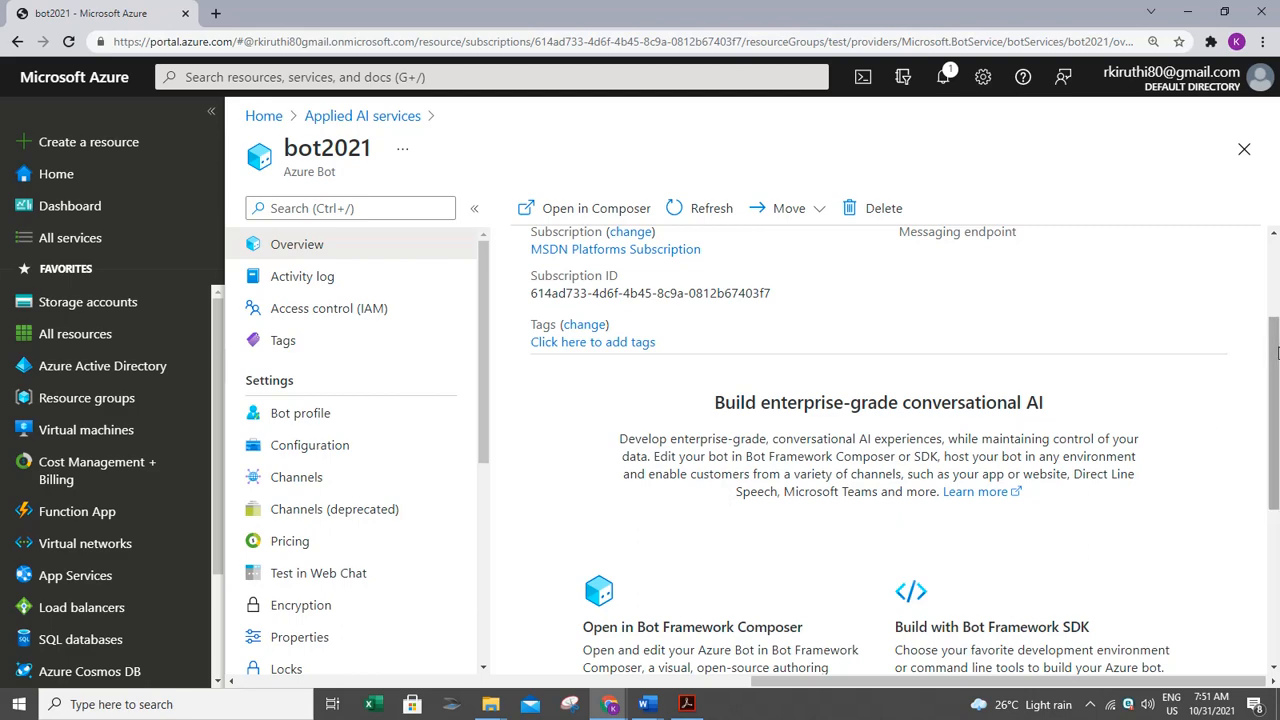
scroll("down", 3)
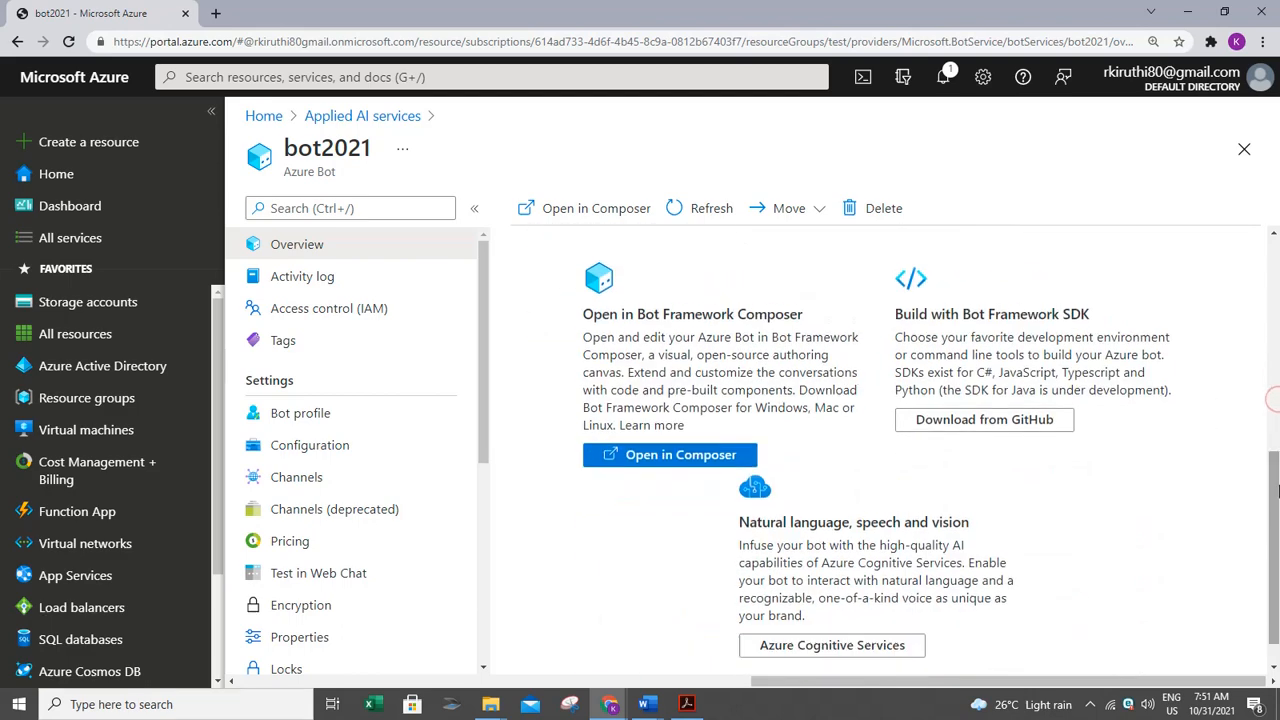